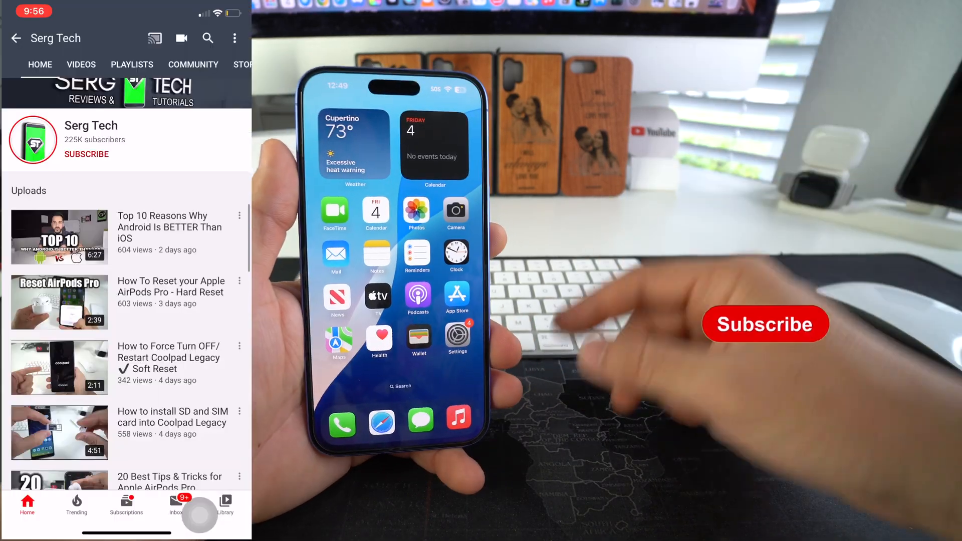
Open the iPhone's Settings app to the main list with account and connectivity options.
left_click(86, 154)
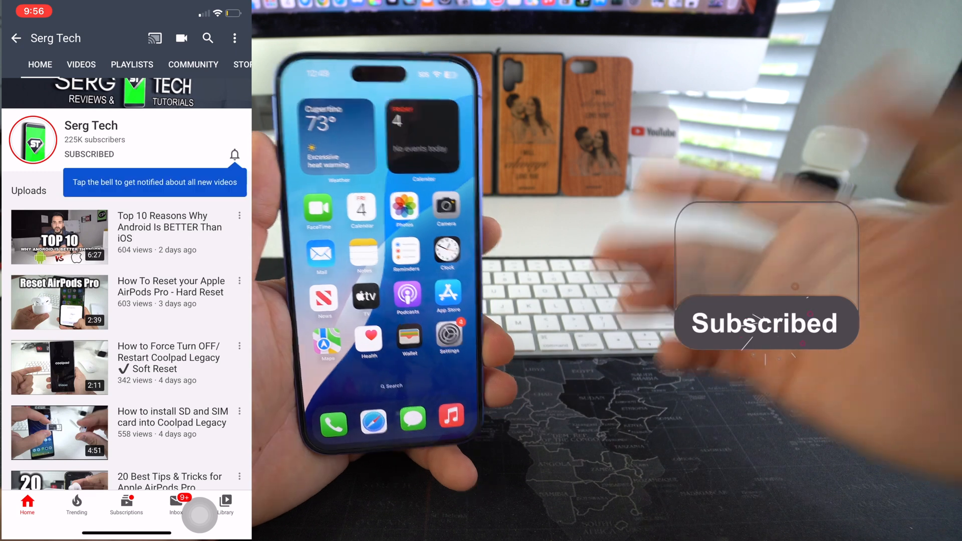
left_click(234, 155)
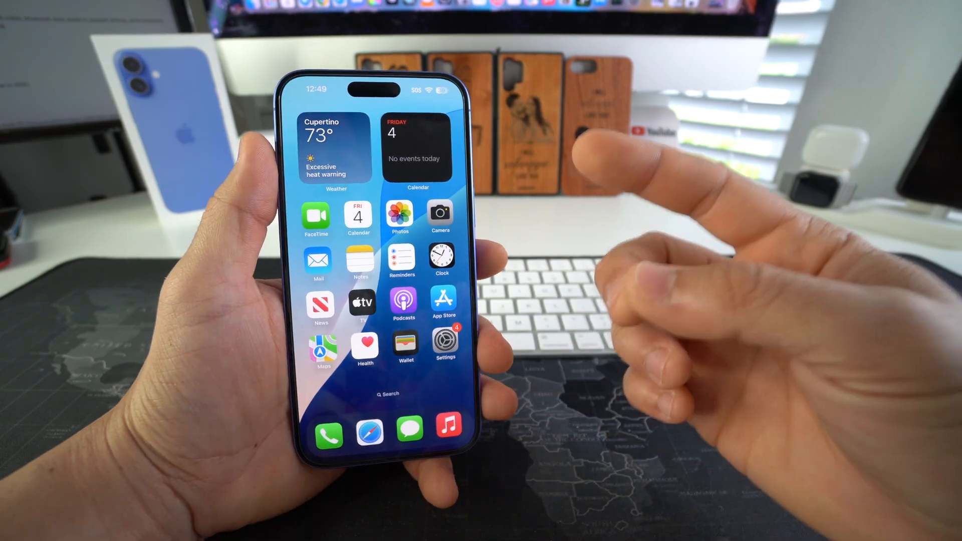
left_click(444, 341)
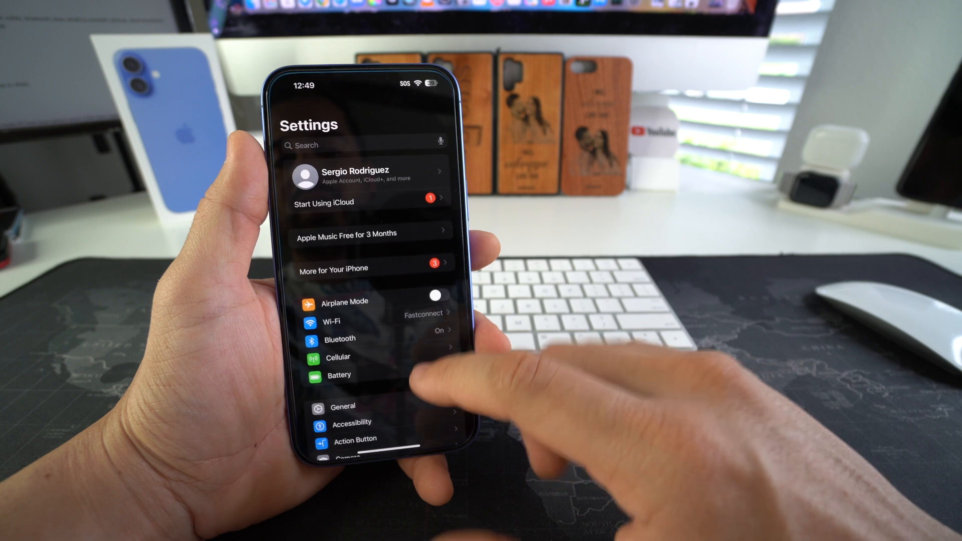
left_click(343, 406)
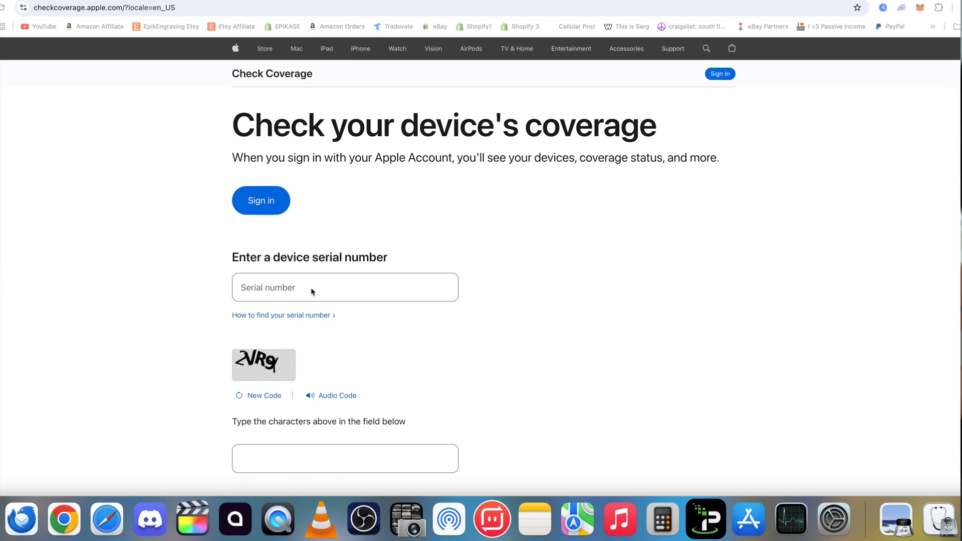
left_click(344, 287)
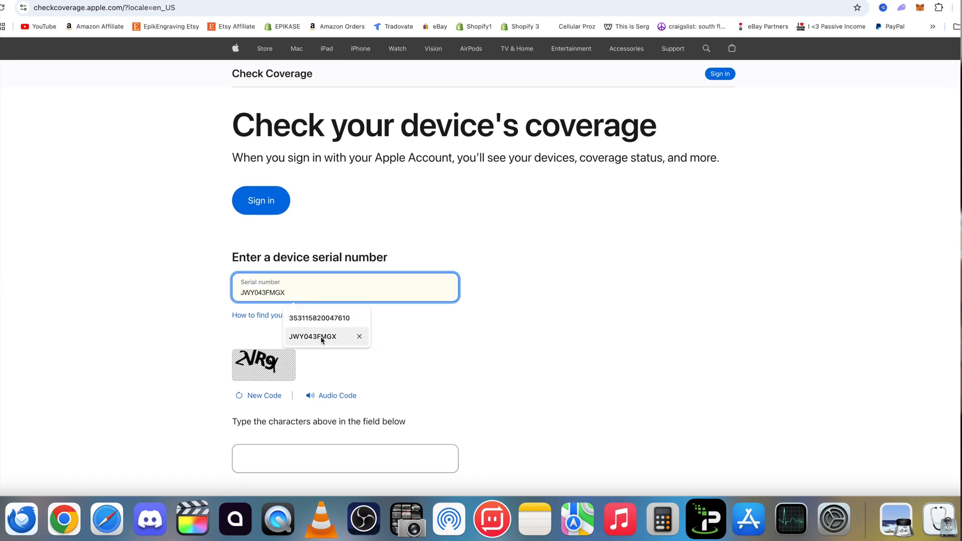
left_click(312, 336)
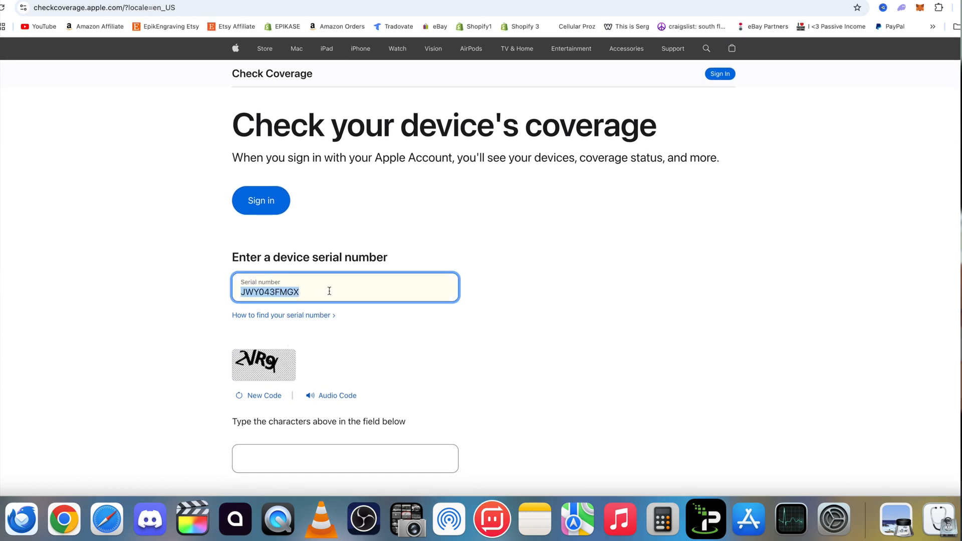
scroll("down", 3)
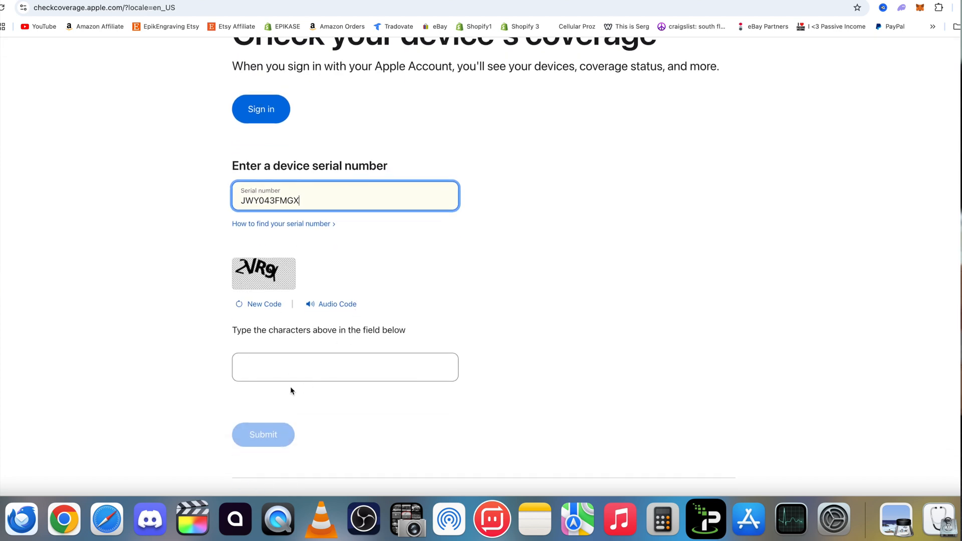
Enter the verification characters, refresh the code, and submit for iPhone 16 Plus results.
left_click(344, 367)
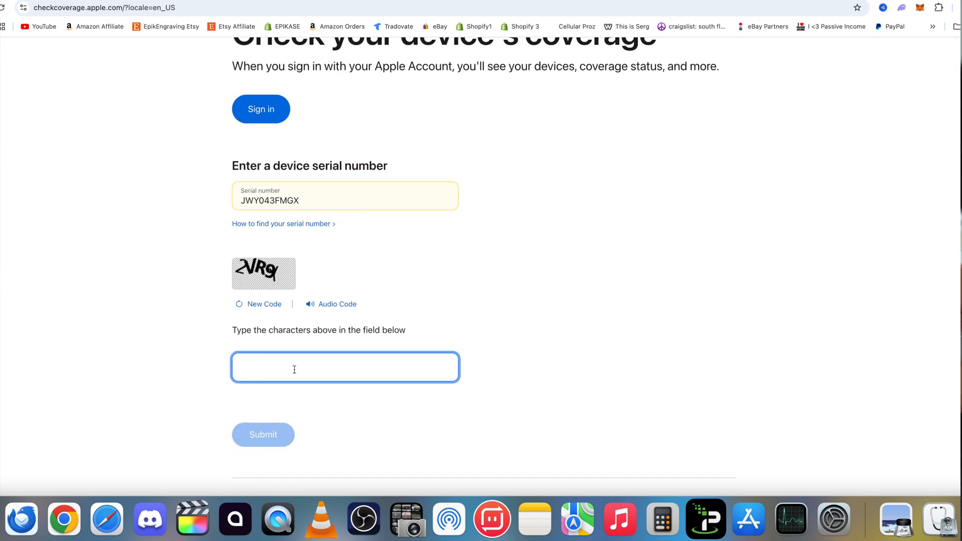
type("2")
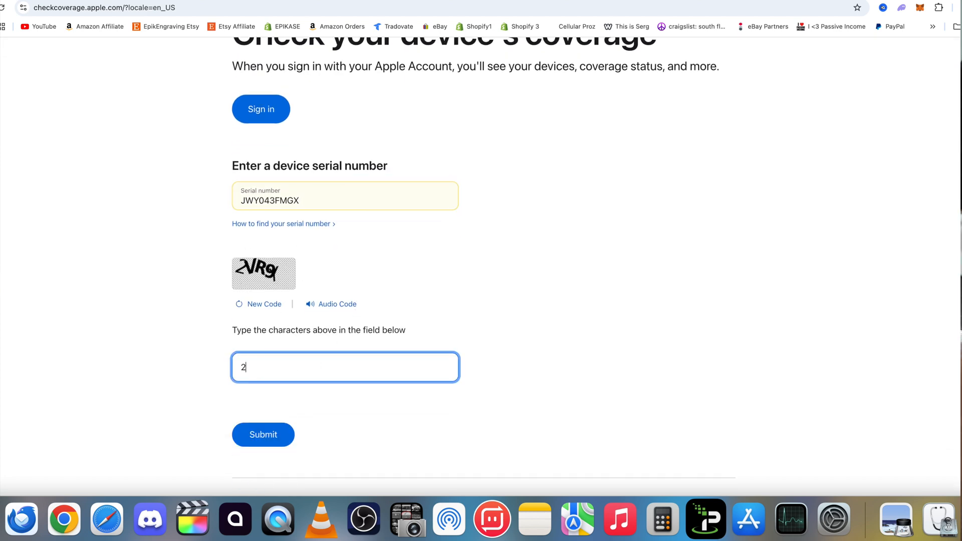
type("VR9")
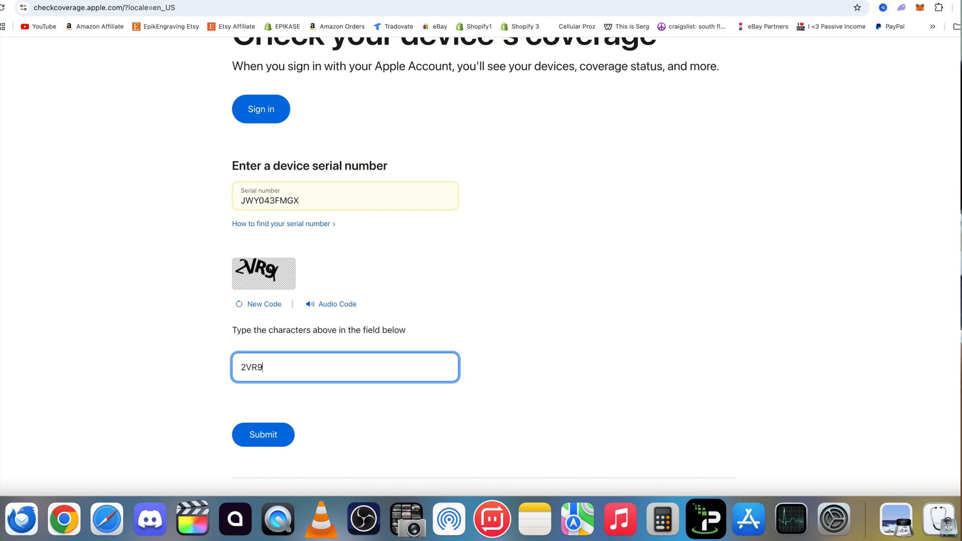
left_click(262, 434)
type("23M1")
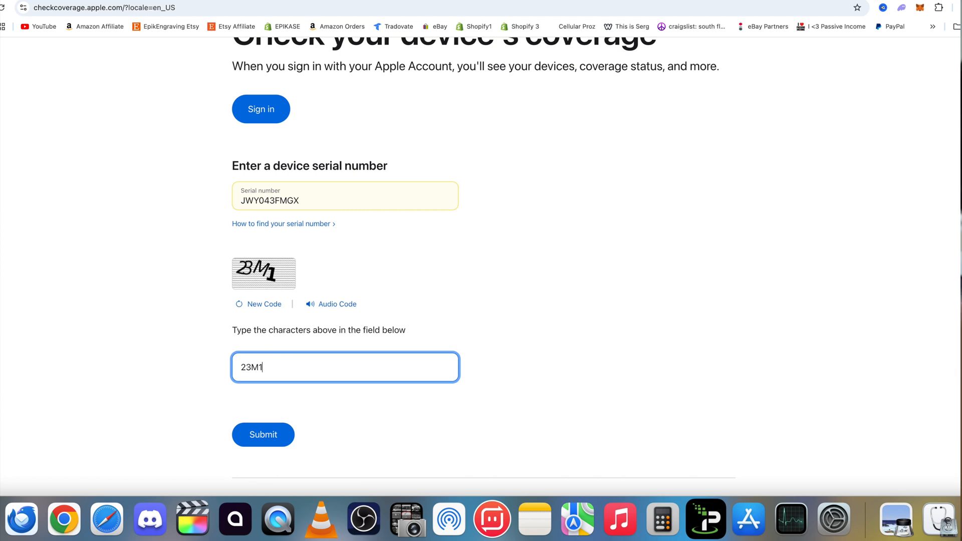
left_click(263, 434)
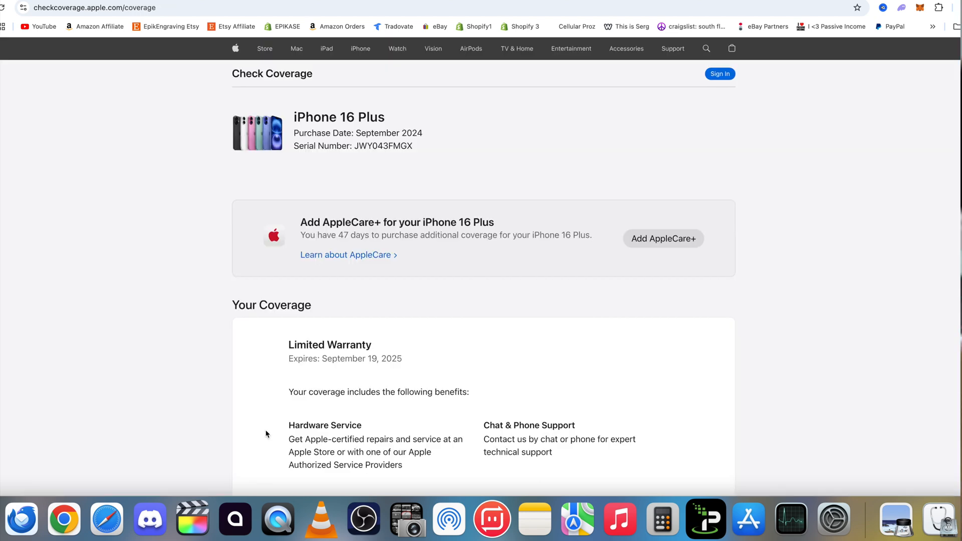
mouse_move(368, 201)
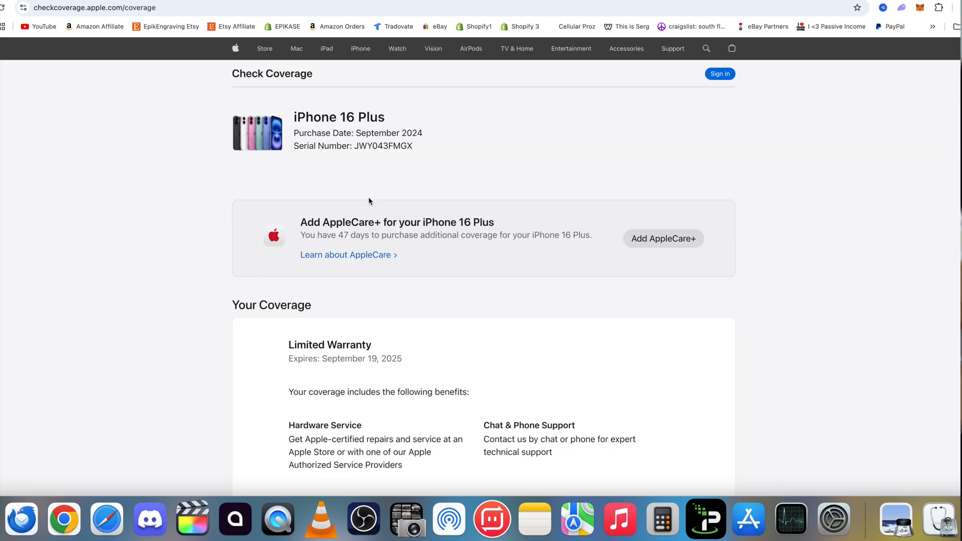
mouse_move(443, 123)
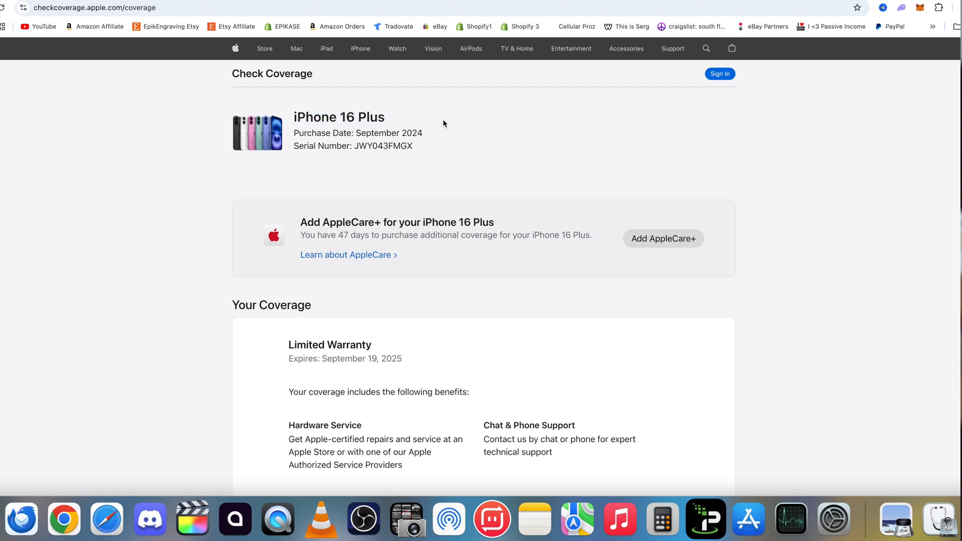
mouse_move(437, 139)
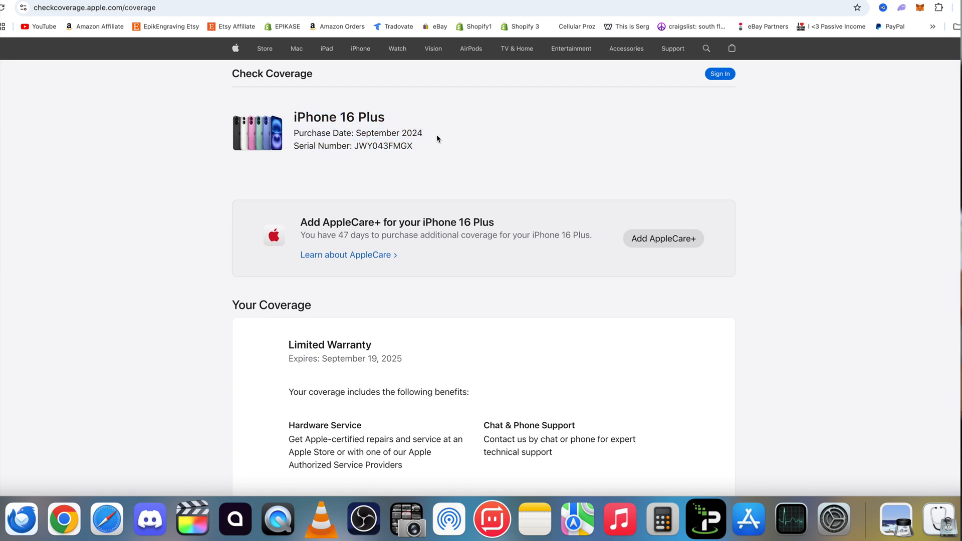
Scroll to Your Coverage showing Limited Warranty expiring September 19, 2025, and deselect the text.
scroll("up", 3)
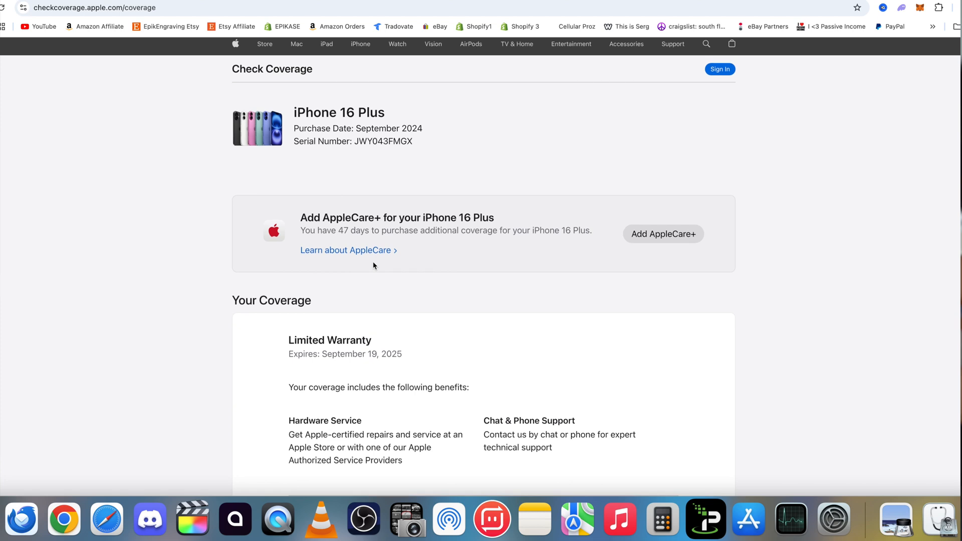
scroll("down", 3)
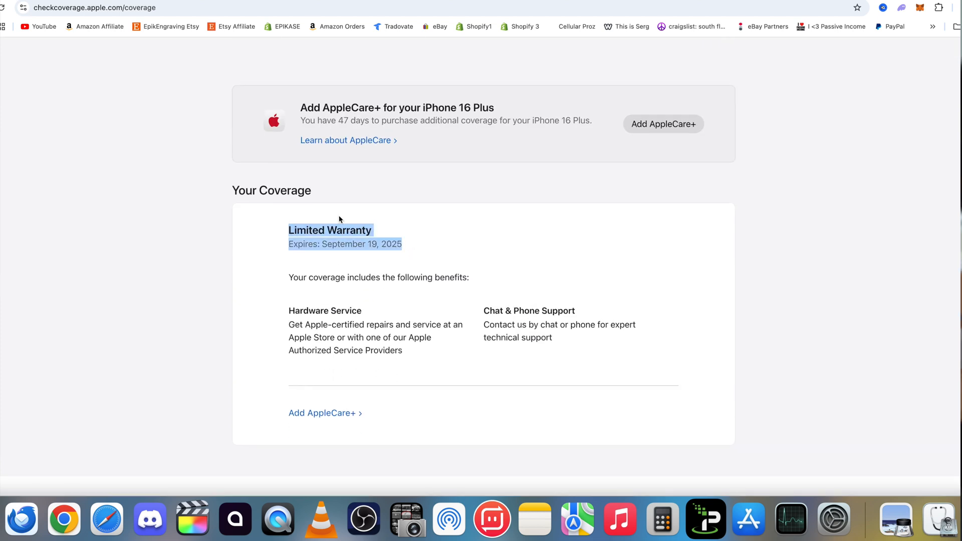
mouse_move(431, 245)
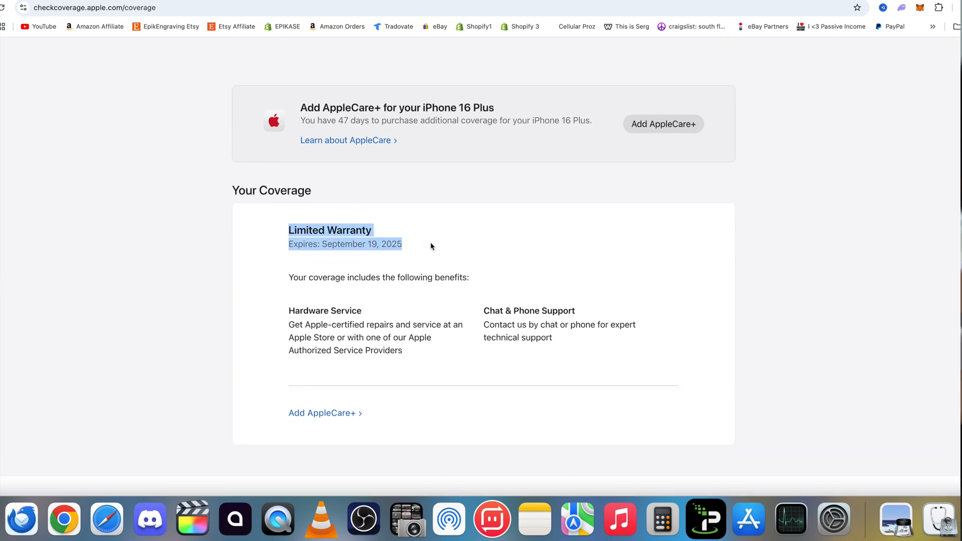
left_click(387, 256)
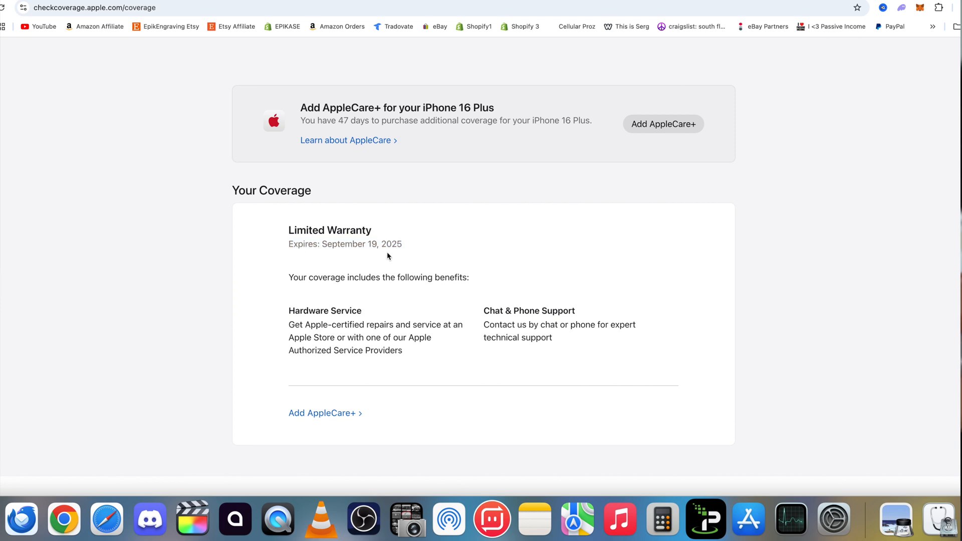